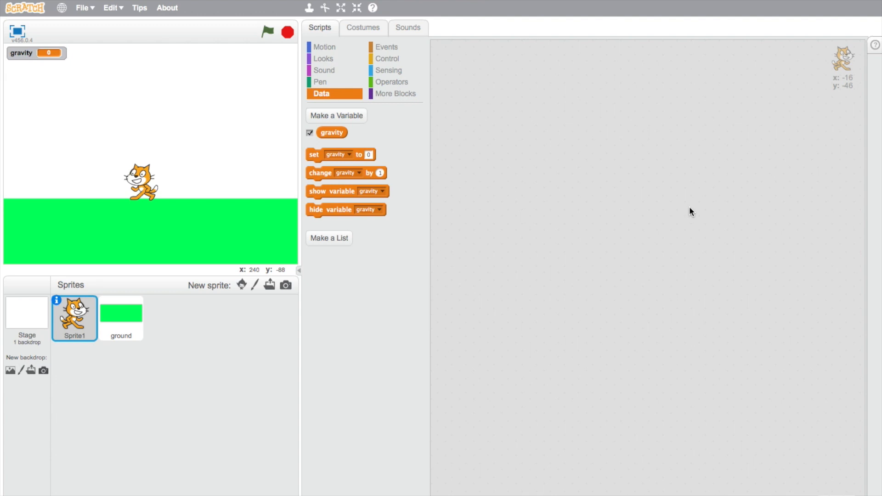
mouse_move(40, 250)
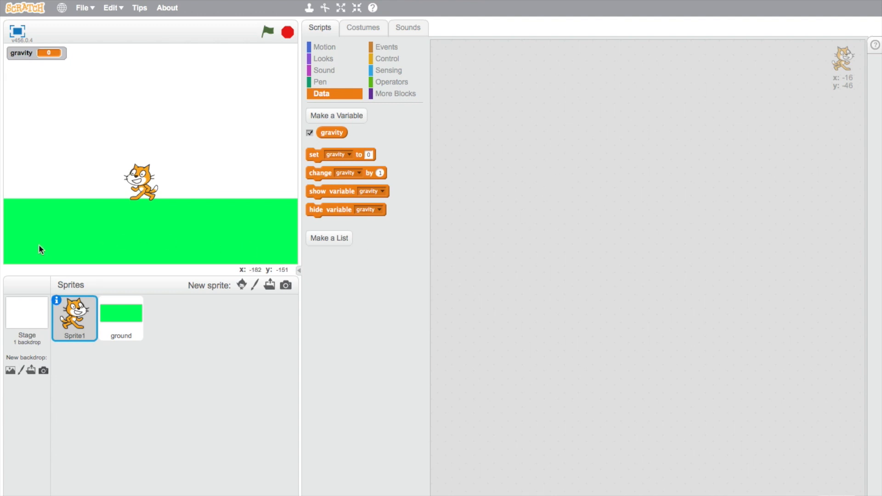
mouse_move(145, 223)
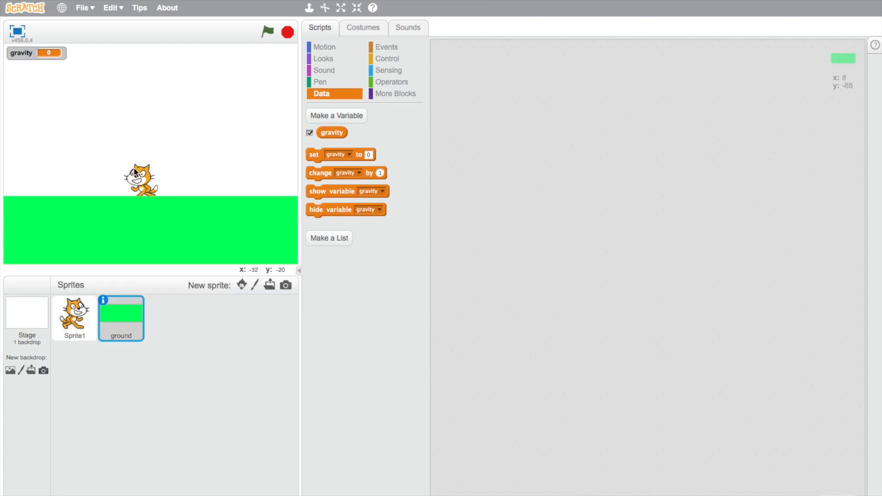
Select the cat sprite, nudge it on the stage, and start a green-flag forever loop
click(73, 318)
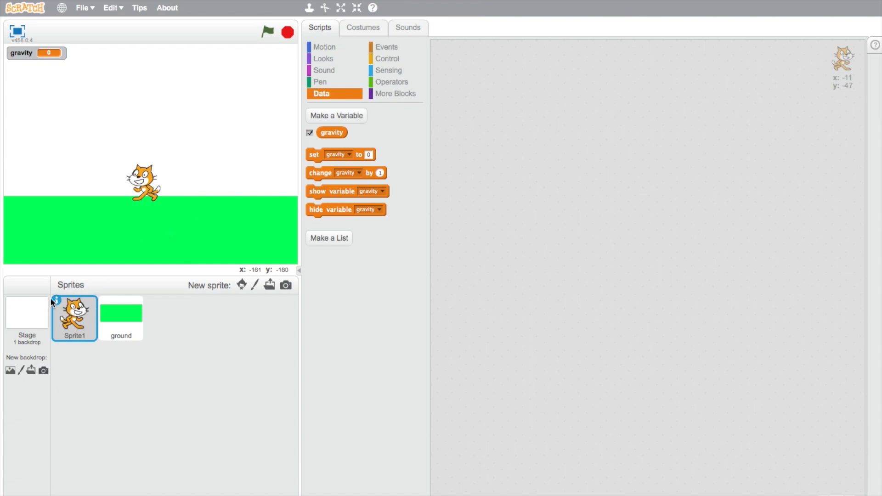
click(55, 298)
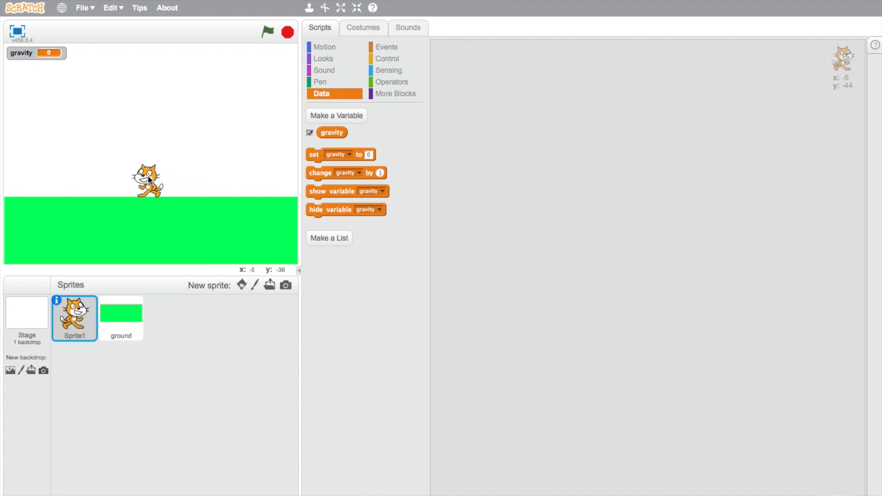
mouse_move(371, 50)
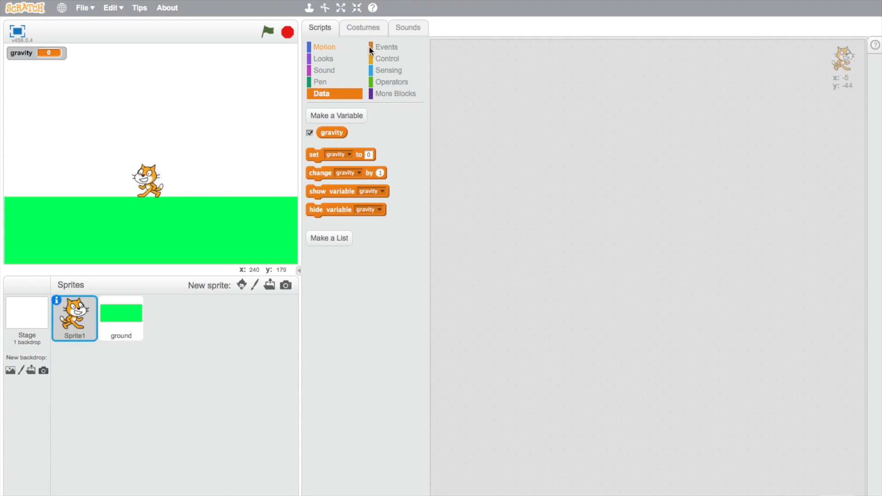
click(386, 46)
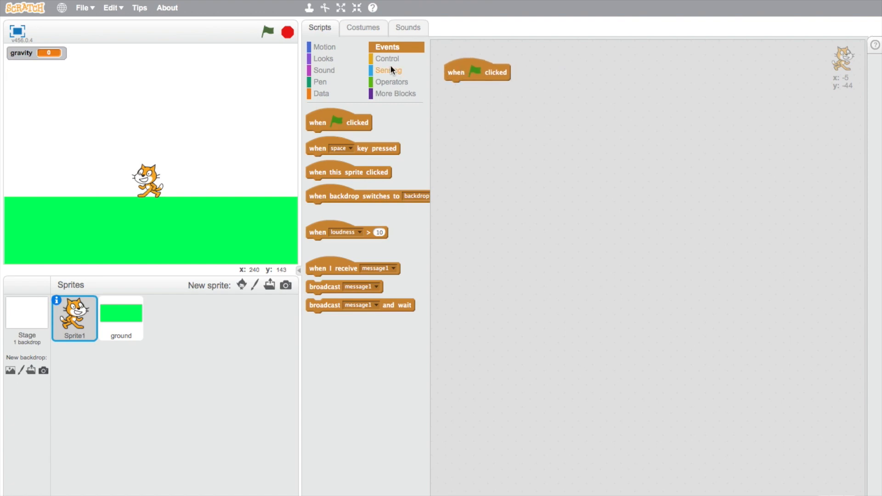
click(388, 58)
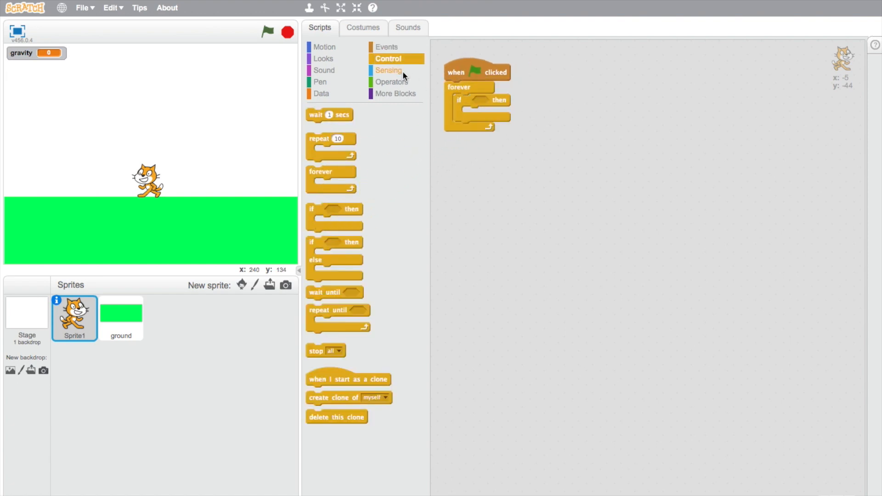
Add 'if not touching ground' with change y by gravity and change gravity by -1
click(392, 82)
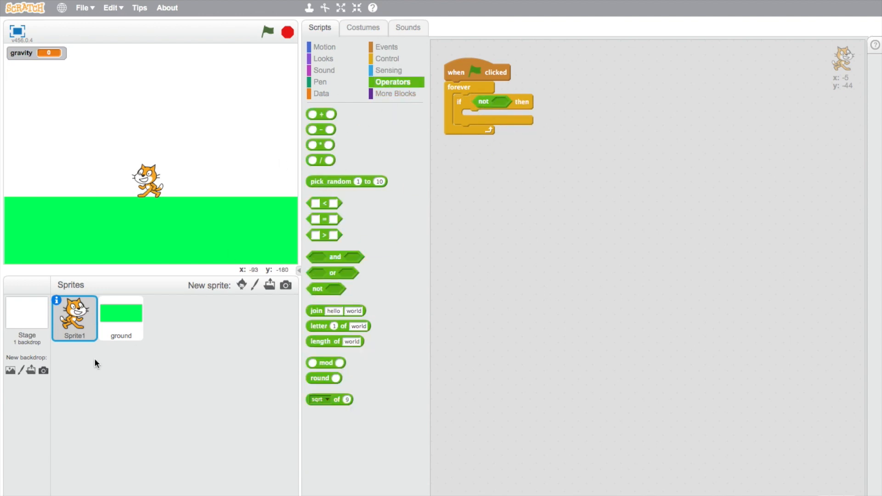
mouse_move(388, 71)
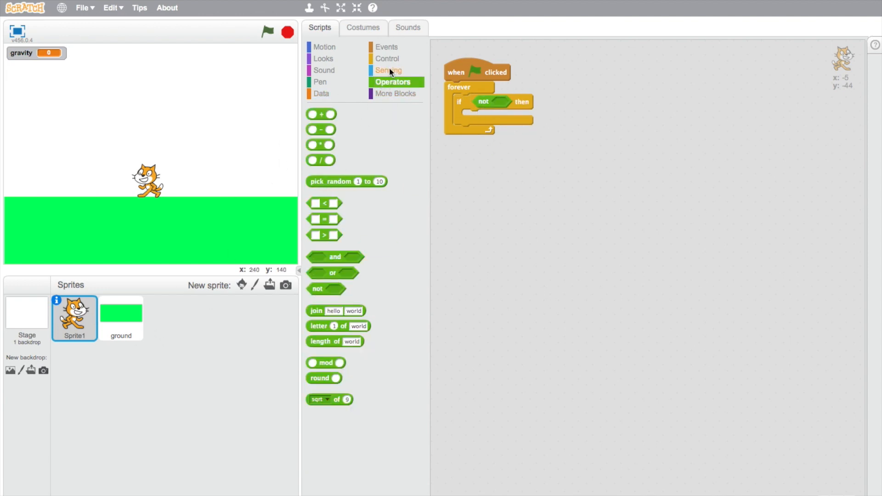
click(389, 70)
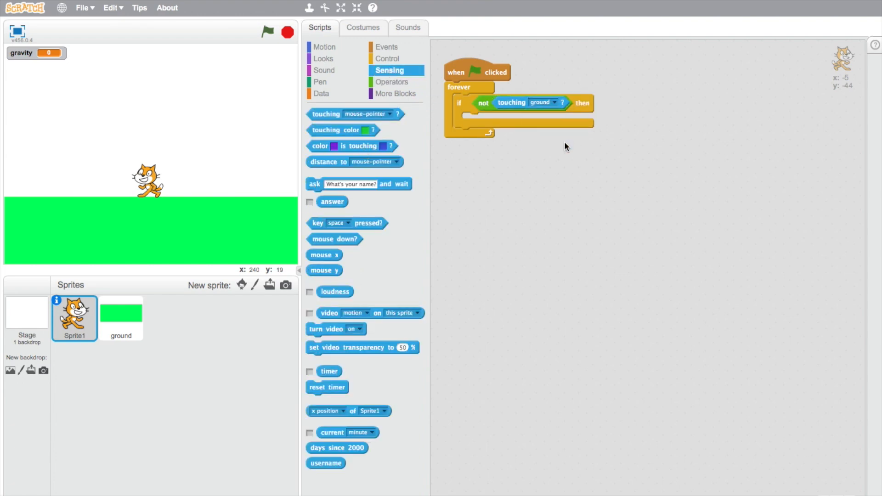
click(324, 47)
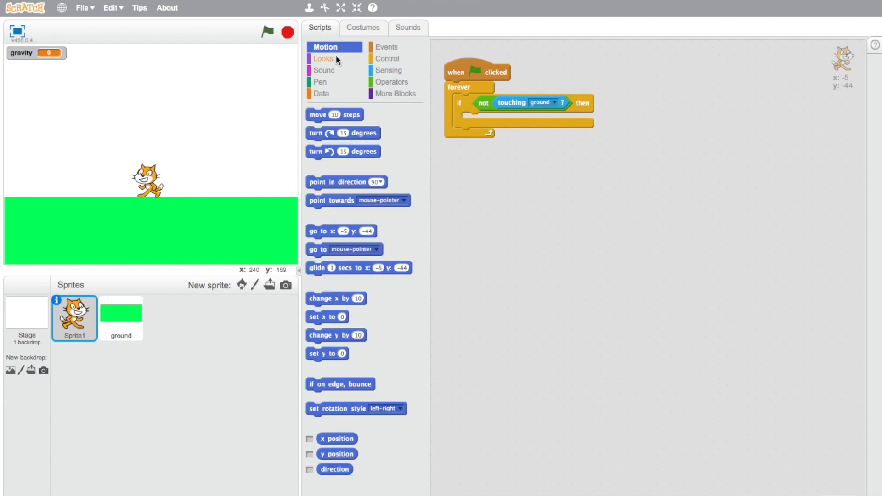
mouse_move(319, 337)
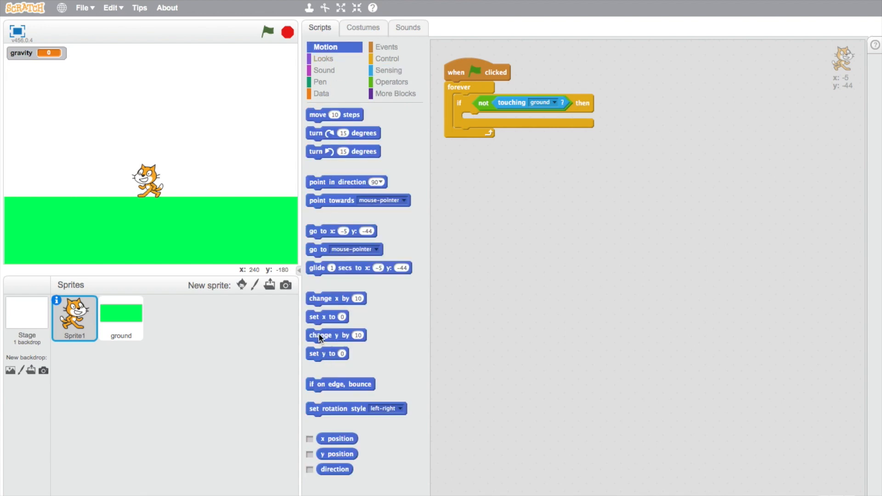
click(321, 93)
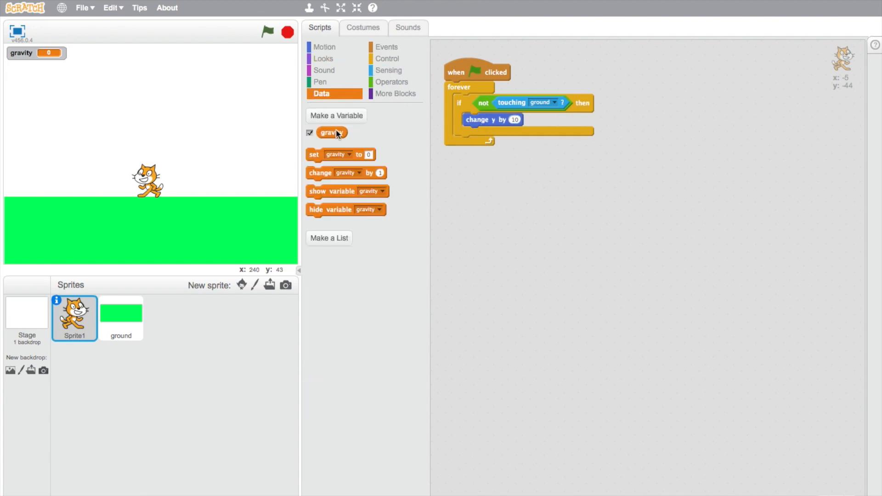
click(336, 116)
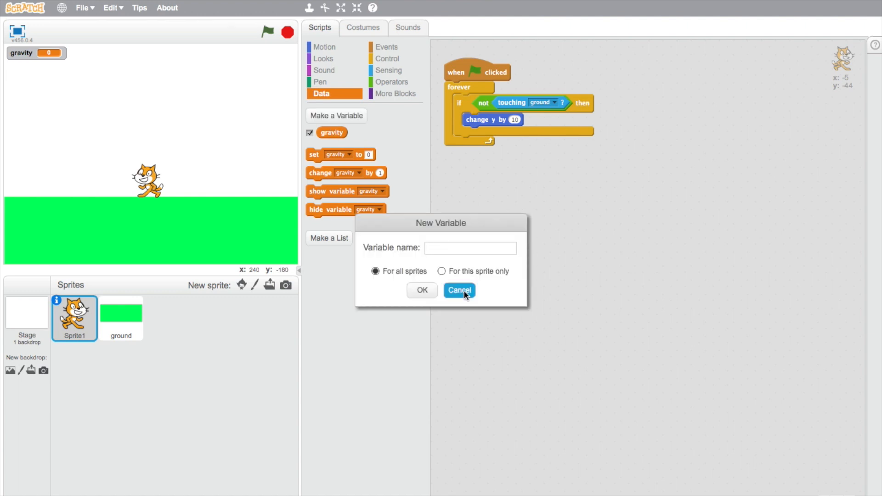
click(459, 291)
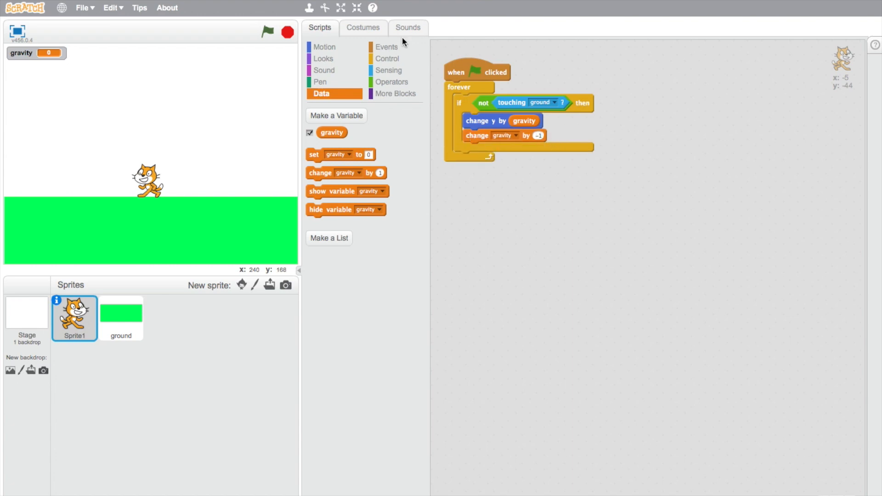
Start a second green-flag forever script with an 'if touching ground' condition
click(386, 47)
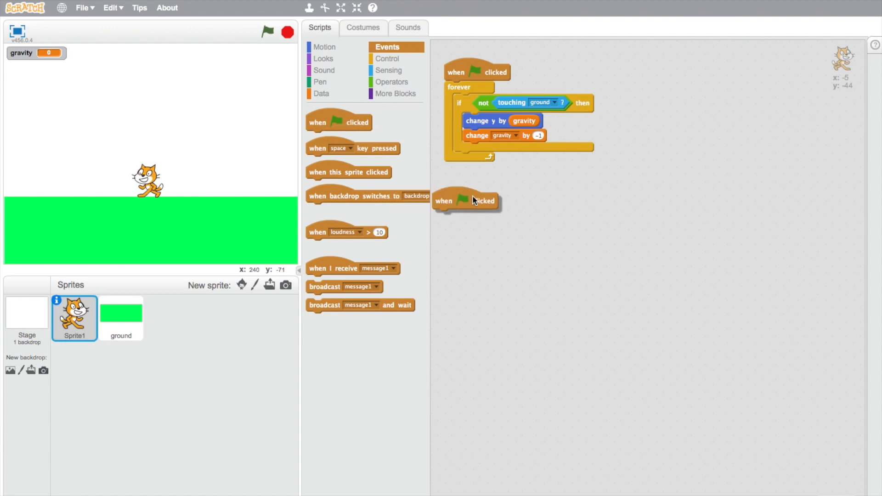
click(388, 58)
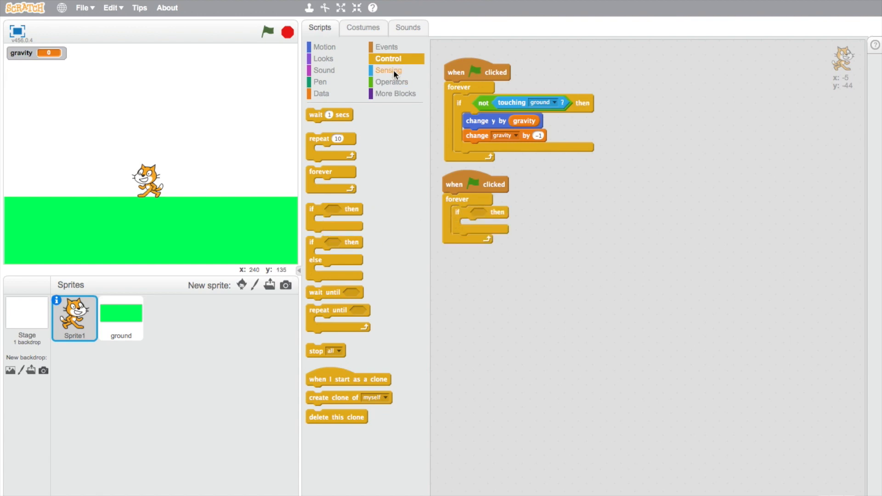
click(388, 70)
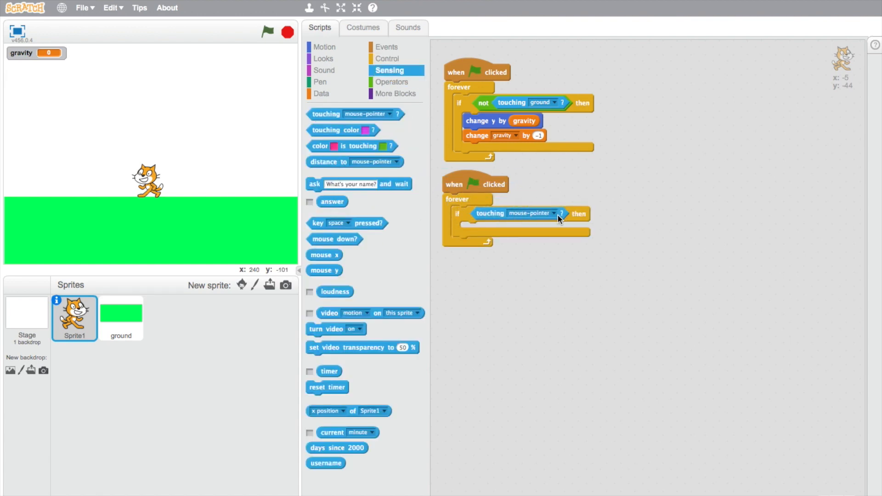
click(554, 213)
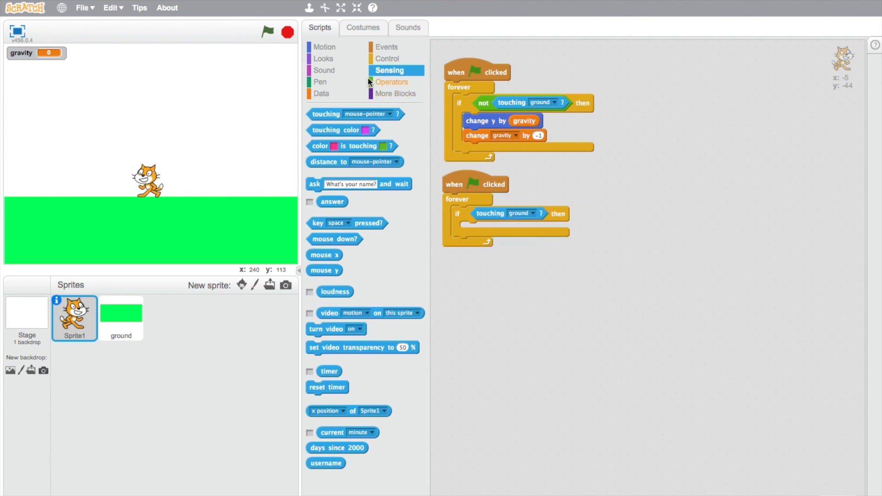
Nest an up-arrow key check that sets gravity to 10 and changes y by 10
click(388, 58)
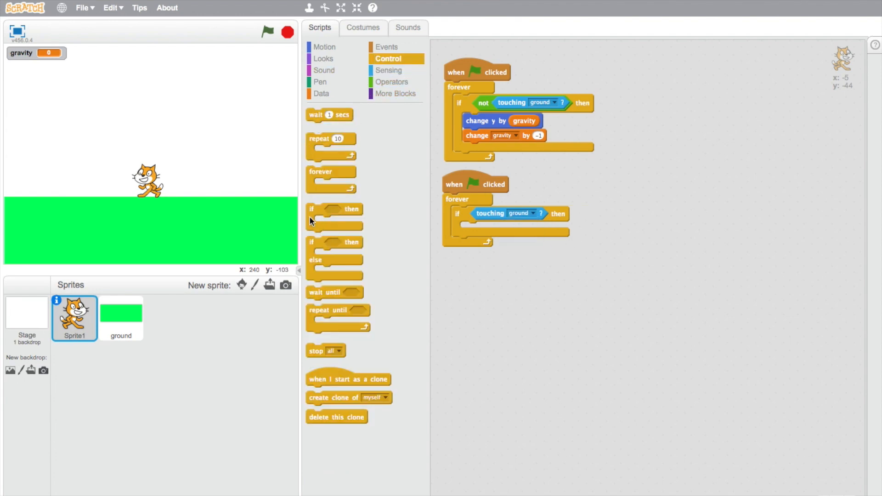
click(388, 70)
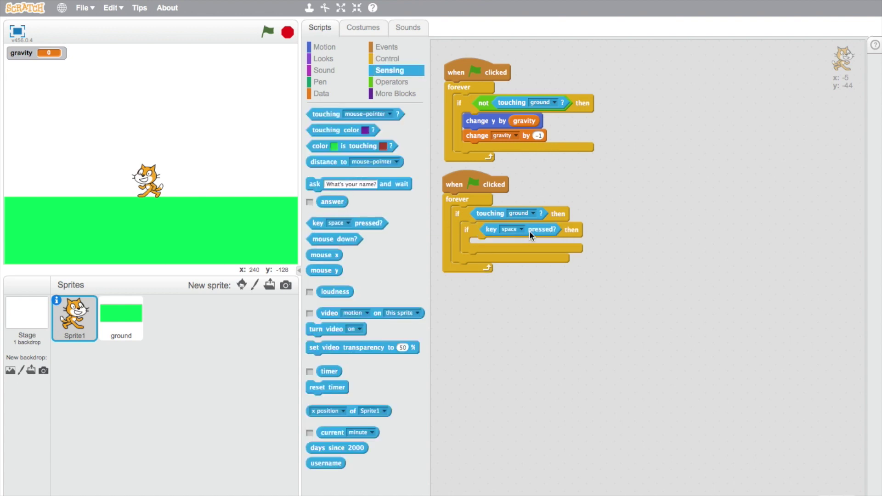
click(526, 228)
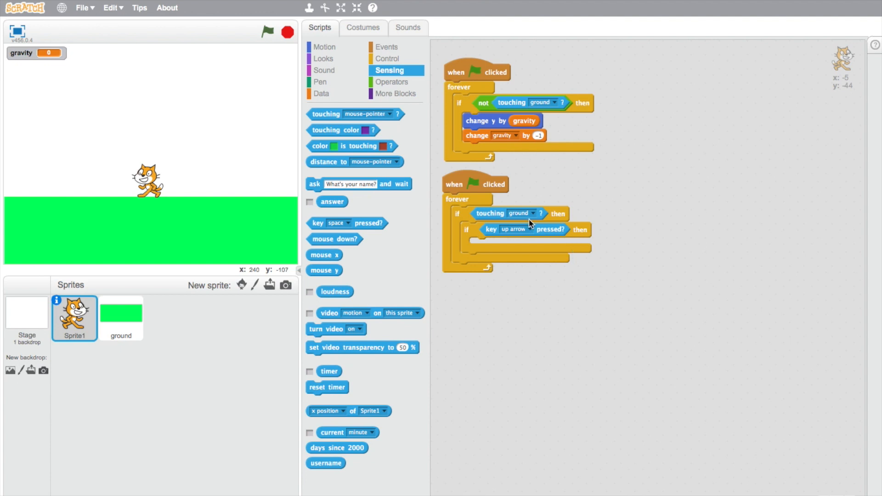
click(320, 93)
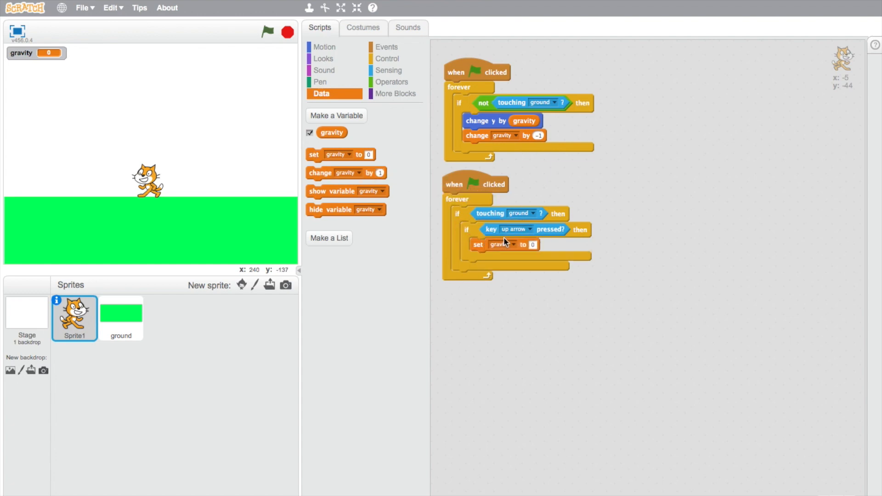
mouse_move(735, 223)
text(10)
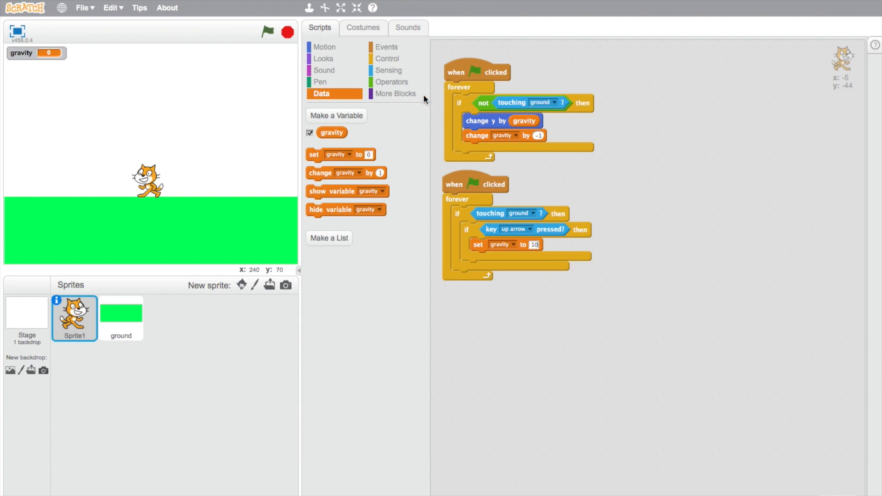
mouse_move(324, 47)
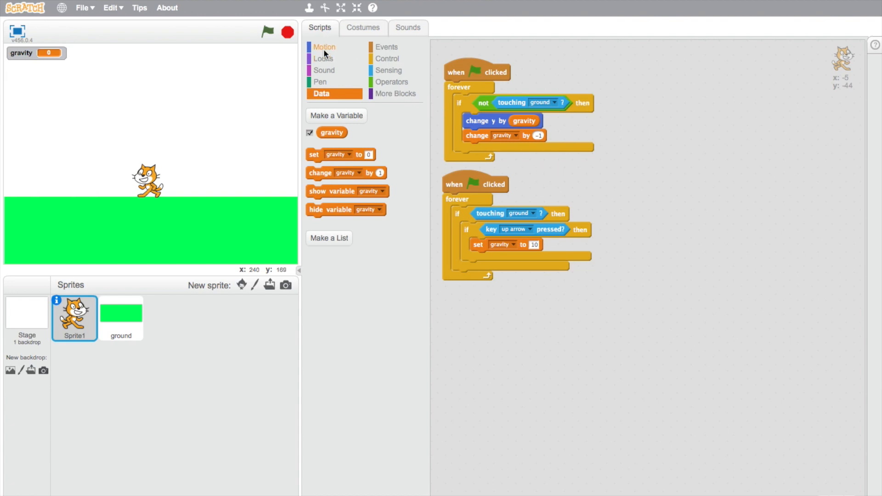
mouse_move(364, 75)
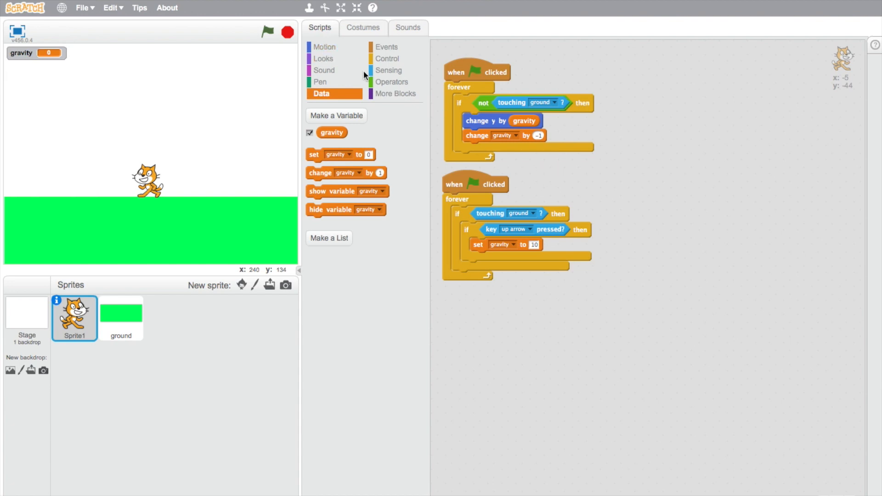
click(324, 47)
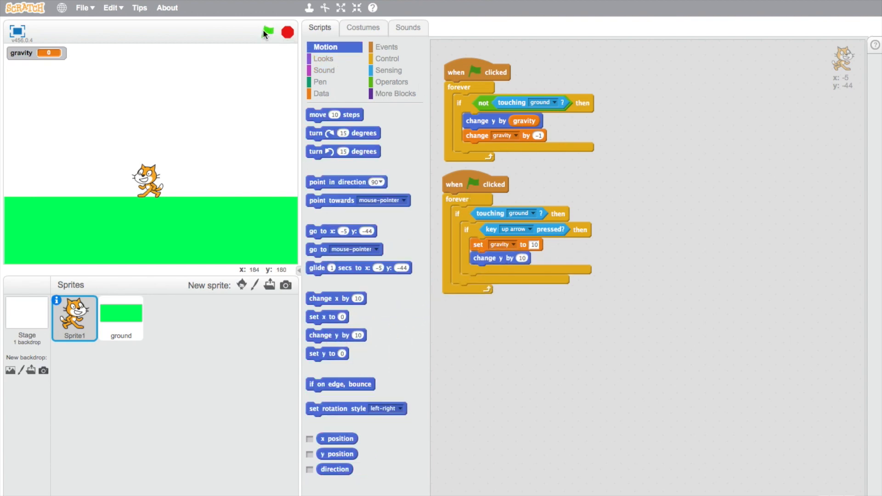
Run the project to test the jump, trying -2 and 20, then restoring -1 and 10
click(268, 31)
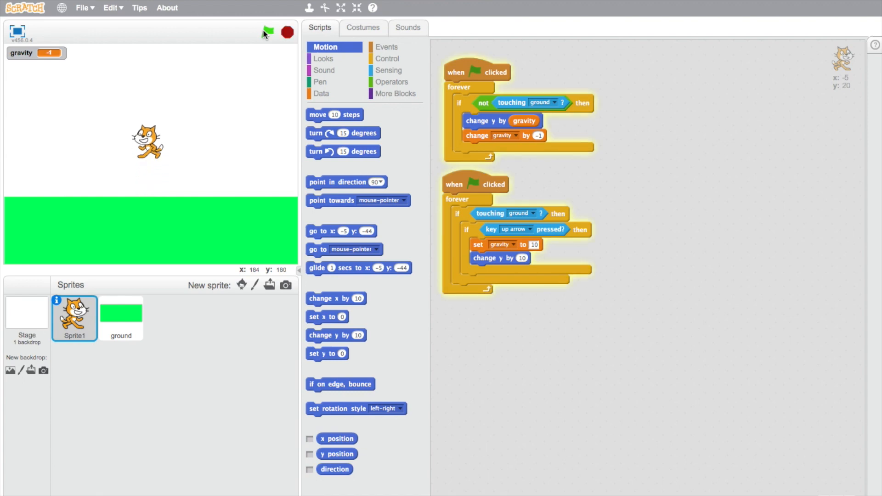
click(268, 32)
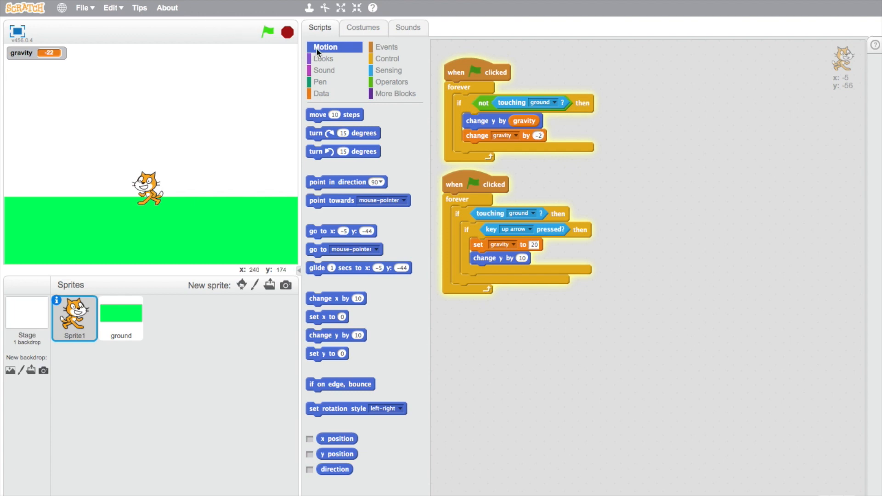
click(266, 32)
text(10)
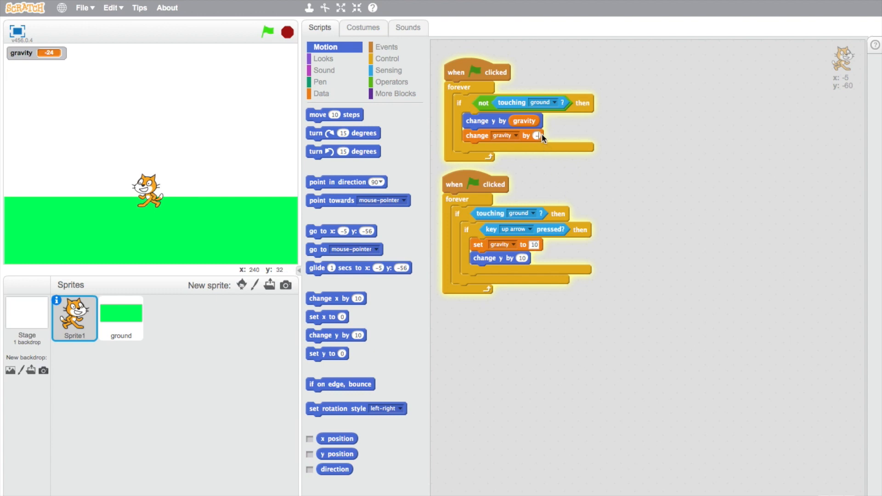
click(387, 58)
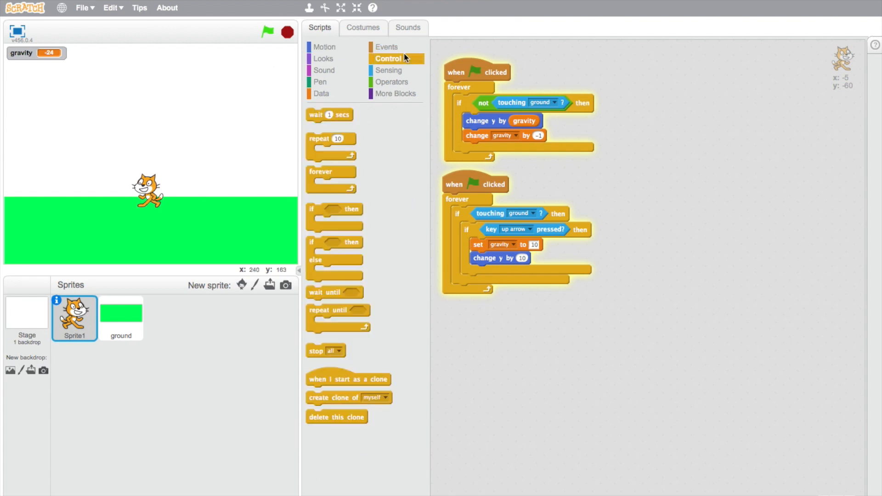
Build a forever script: right/left arrows change x by ±10 and point direction ±90, then run
click(386, 47)
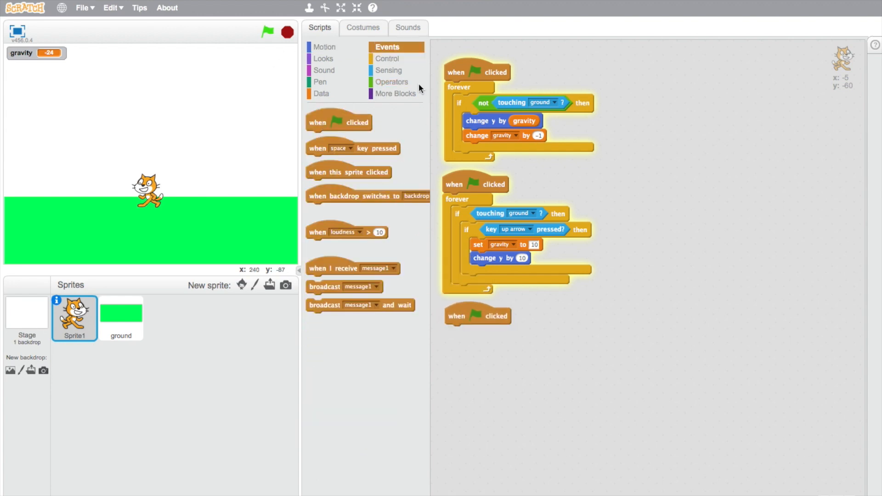
click(387, 58)
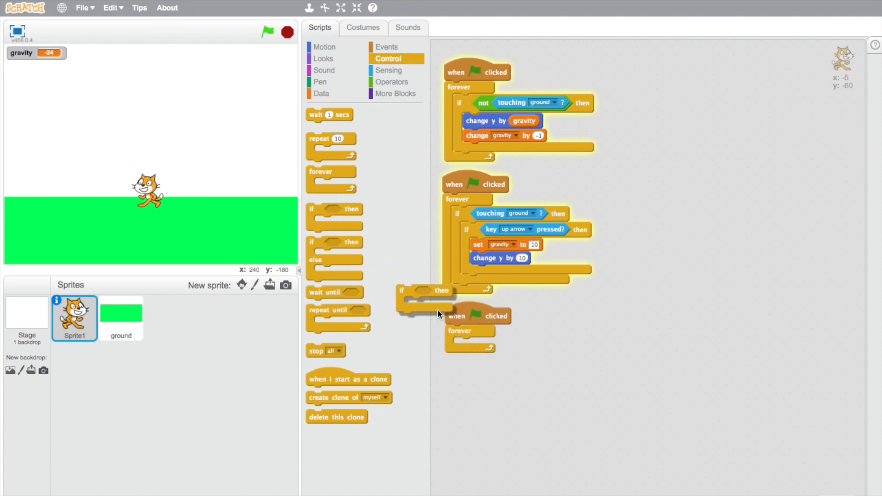
click(388, 70)
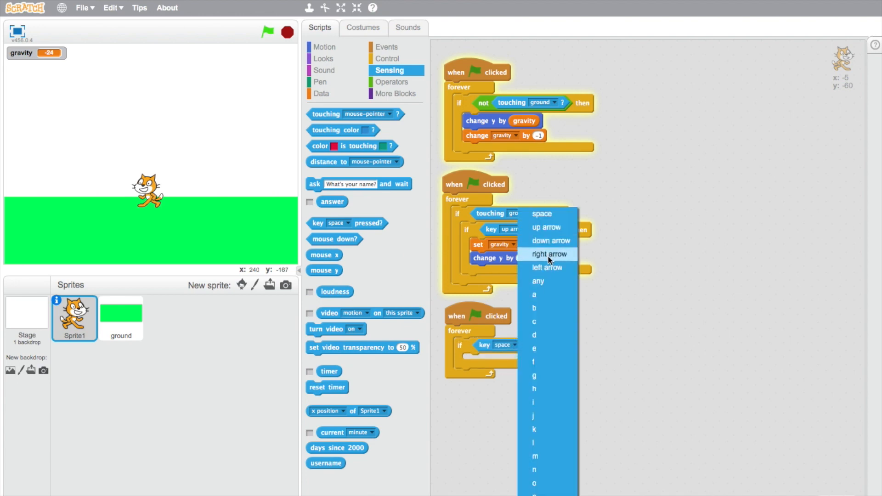
click(548, 254)
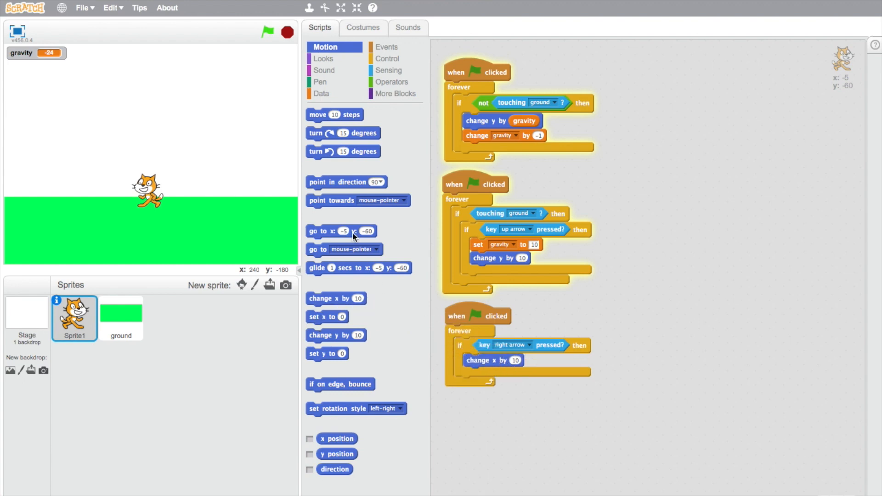
mouse_move(491, 367)
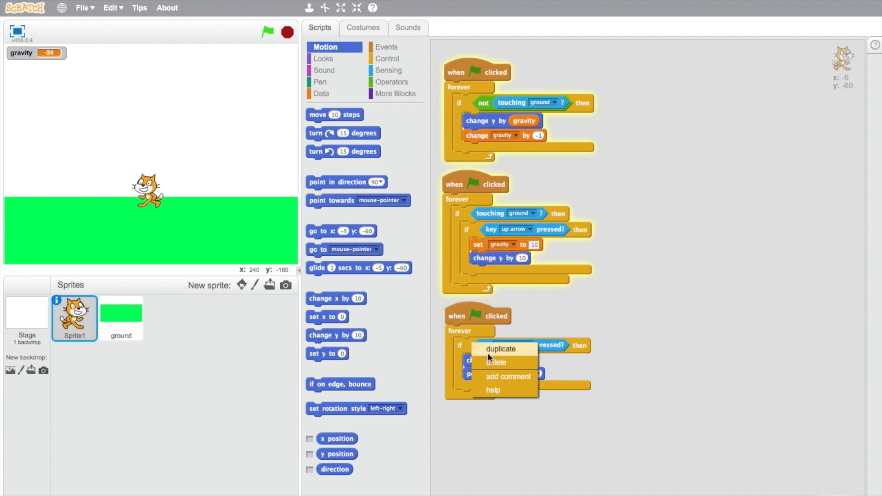
click(500, 349)
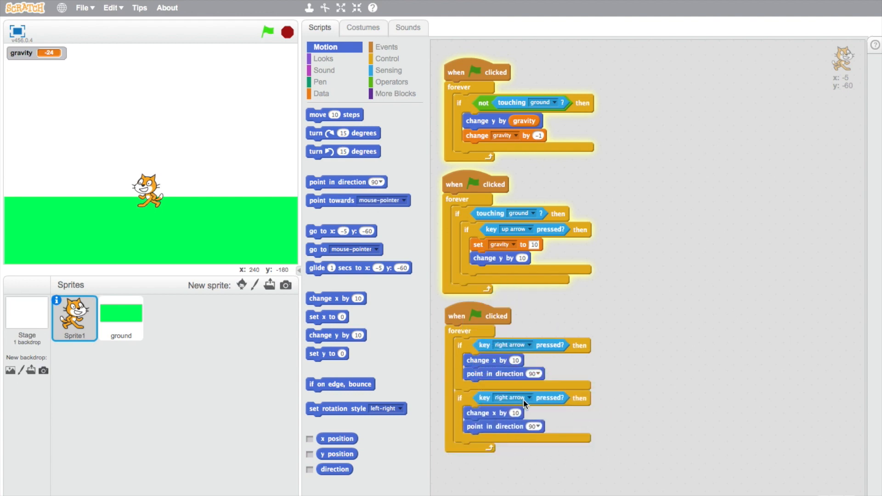
click(514, 229)
text(-10)
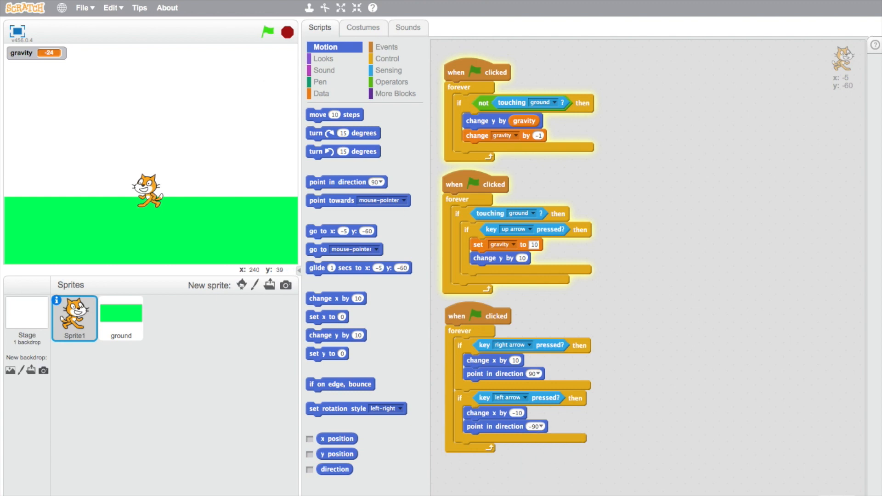
click(267, 31)
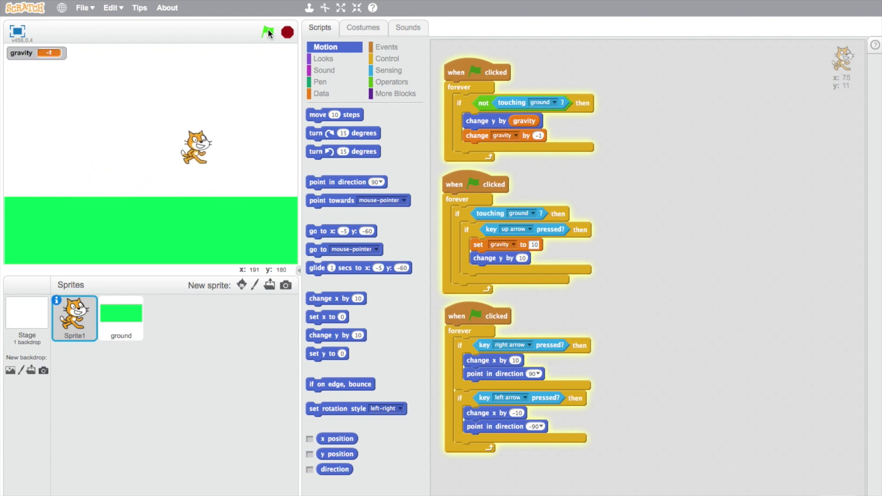
Run the project to test the cat's left/right arrow movement and jumping
click(266, 32)
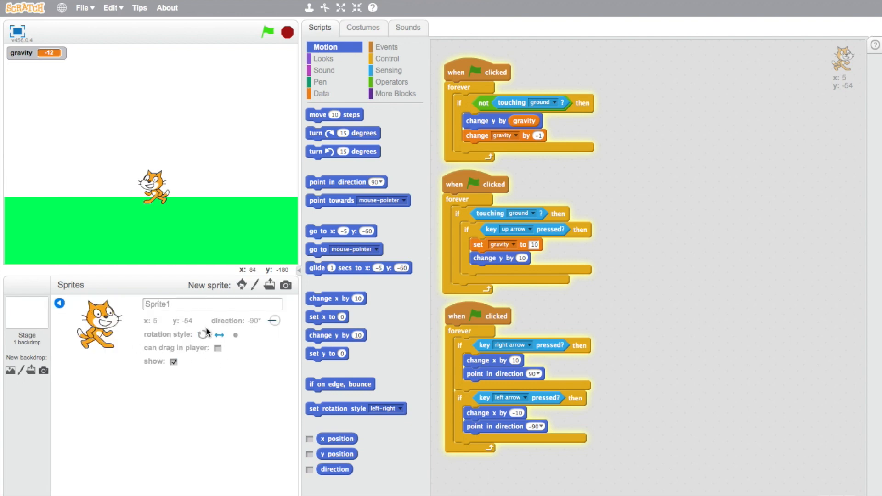
mouse_move(200, 332)
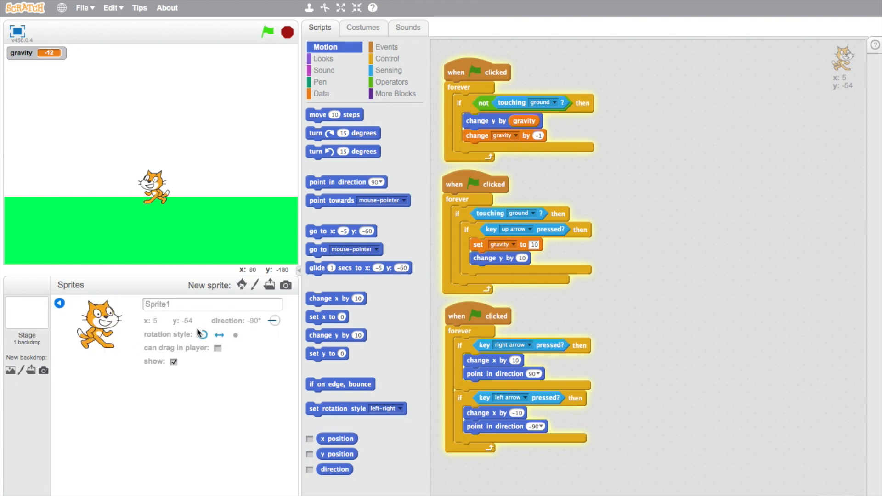
mouse_move(72, 251)
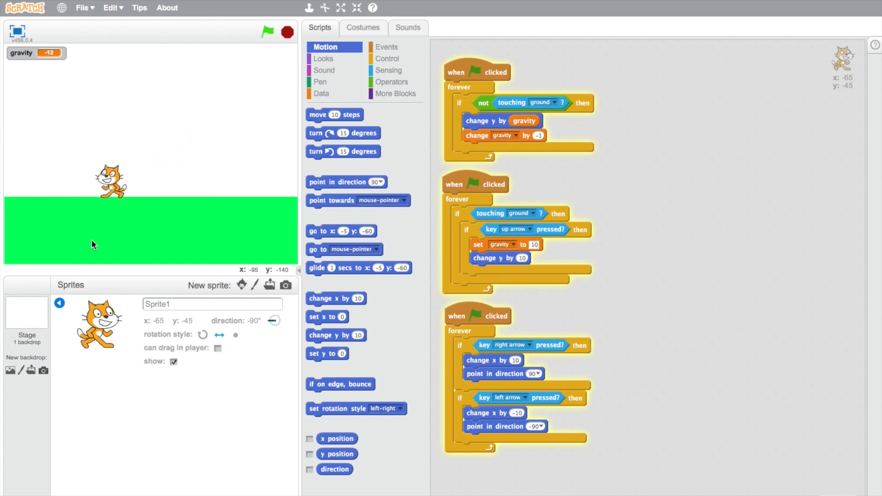
mouse_move(65, 292)
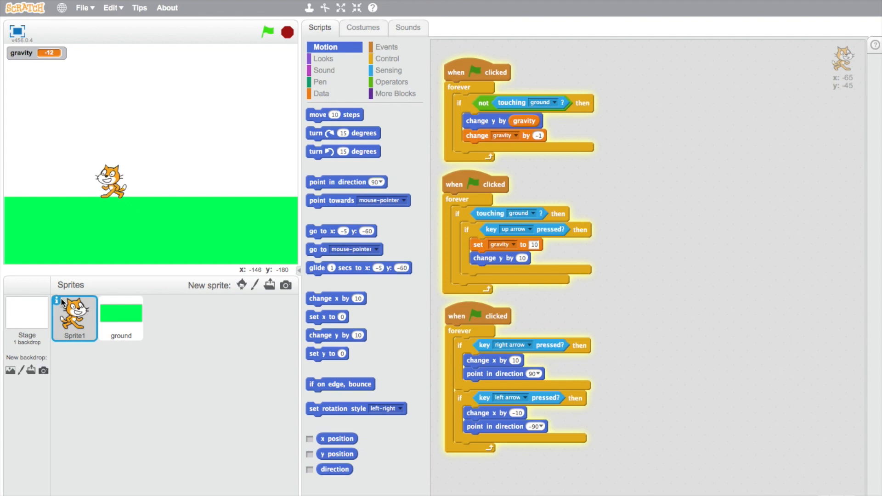
mouse_move(107, 194)
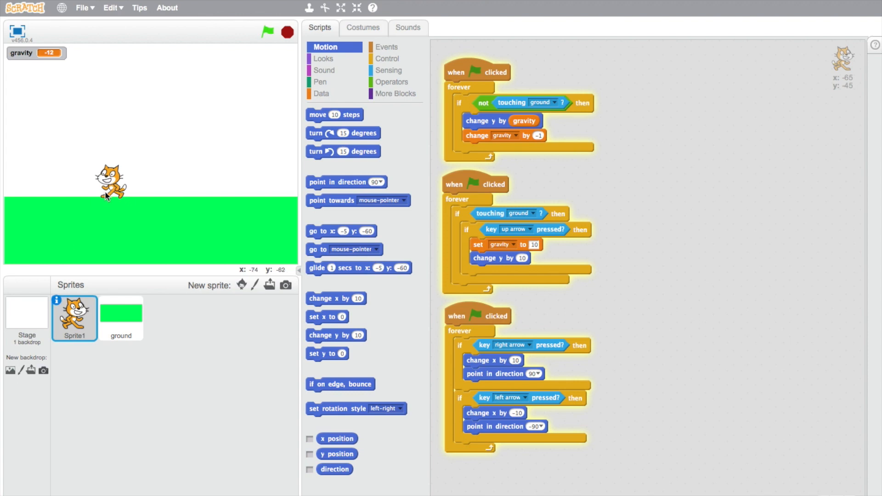